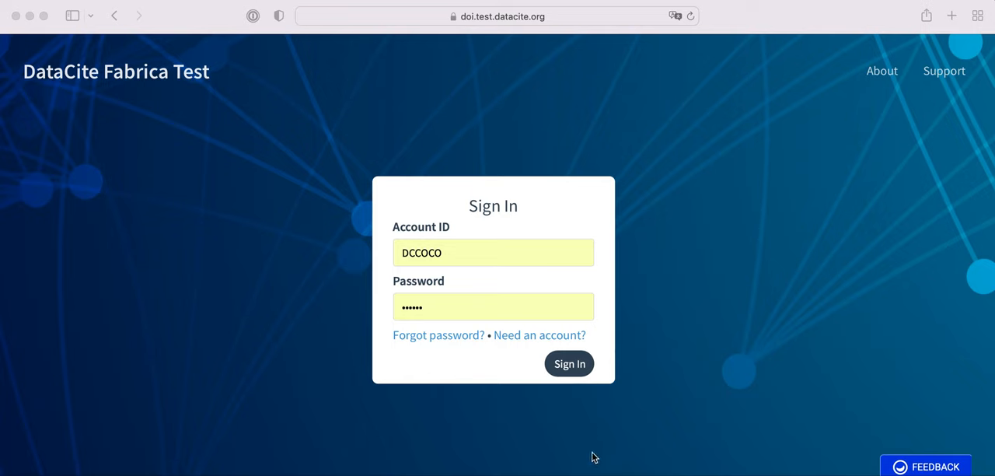
mouse_move(578, 369)
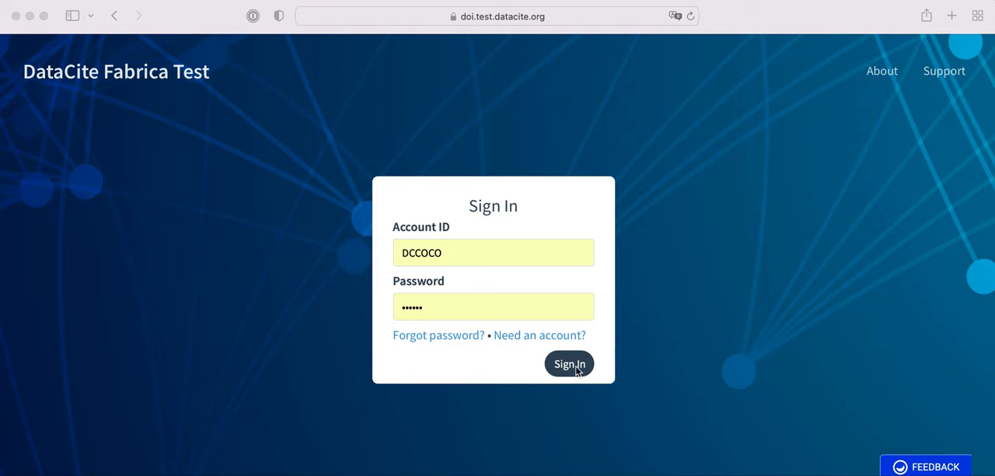
Step: Sign in to DataCite Fabrica test as the Demo Consortium account
click(569, 364)
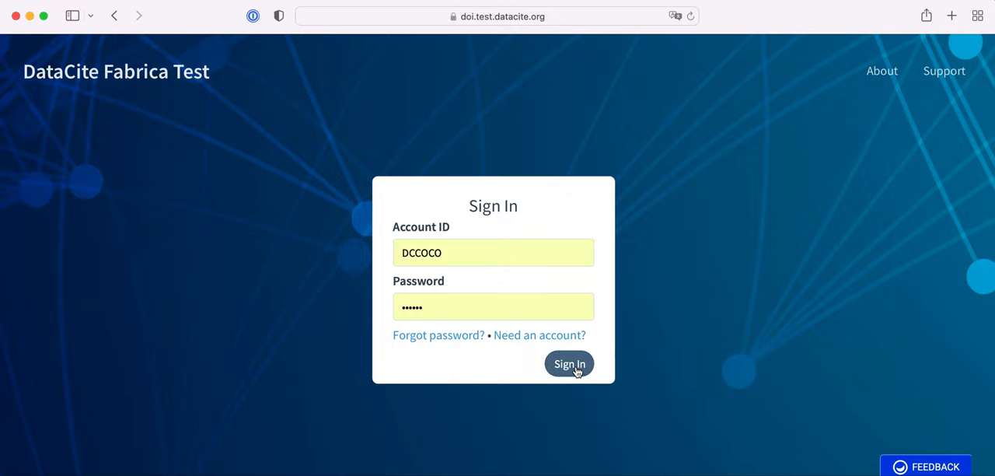
click(569, 364)
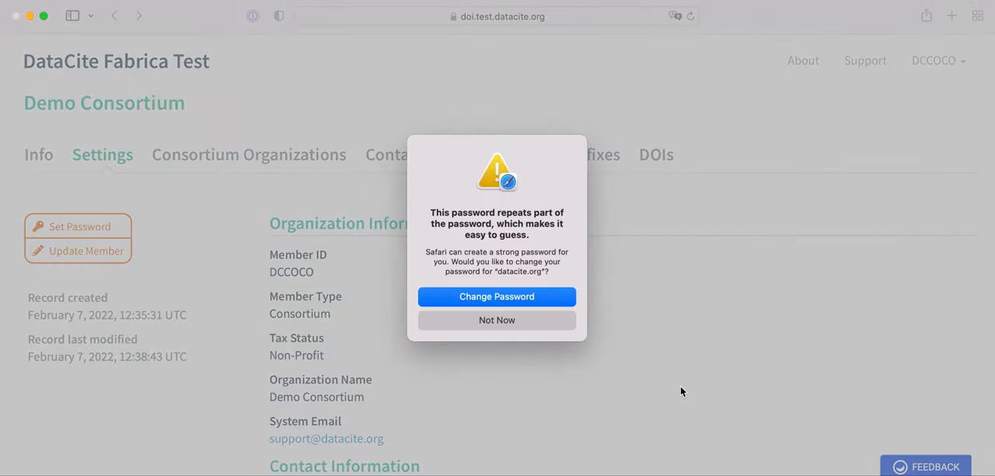
Step: Dismiss Safari's password prompt and review organization details and the four listed contacts
click(497, 320)
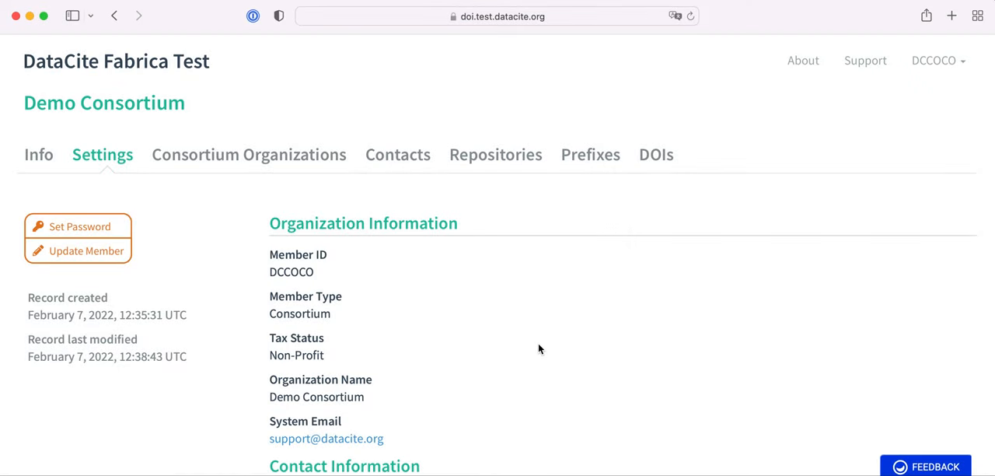
mouse_move(547, 317)
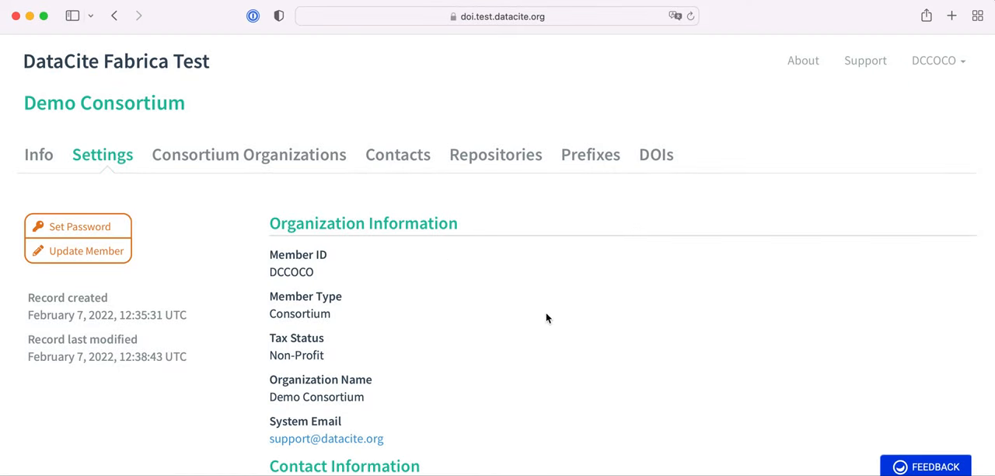
mouse_move(537, 370)
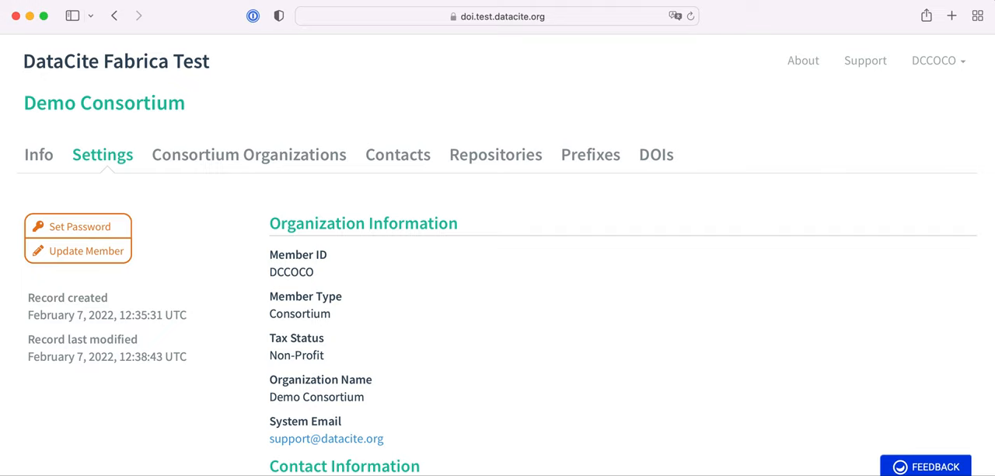
scroll(down, 3)
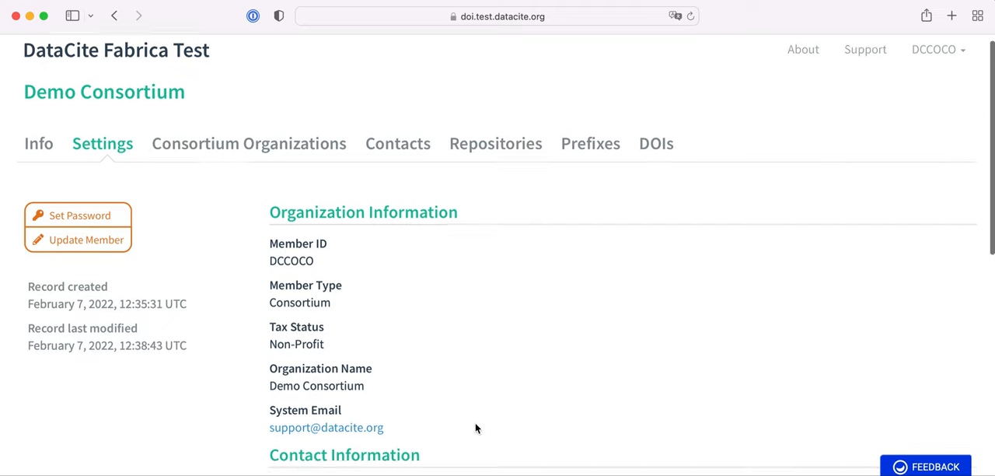
scroll(down, 3)
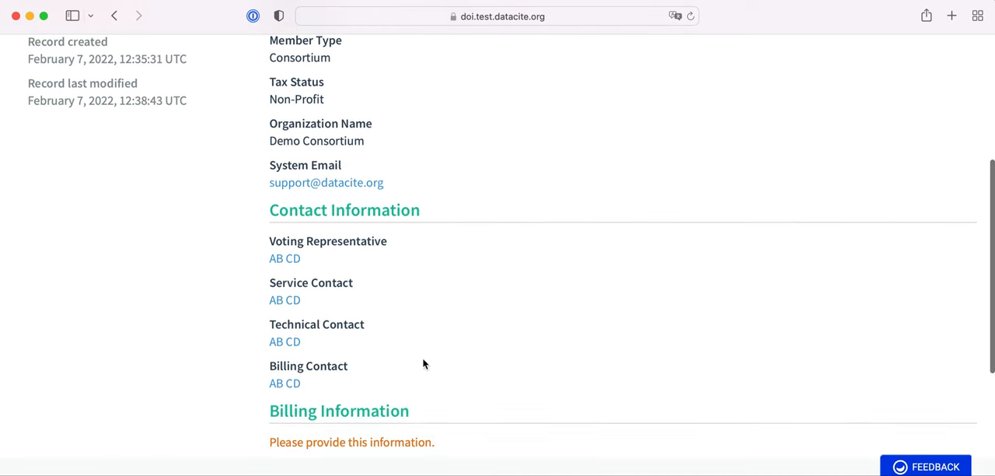
mouse_move(417, 305)
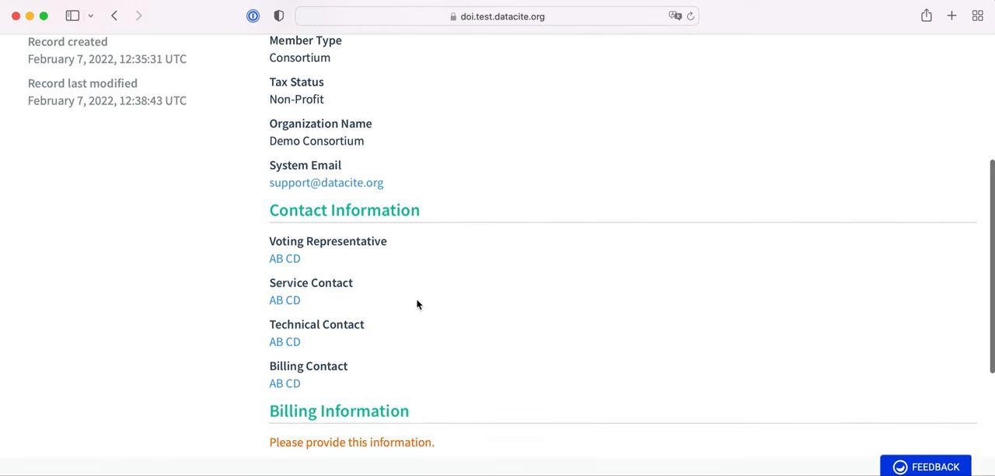
mouse_move(452, 280)
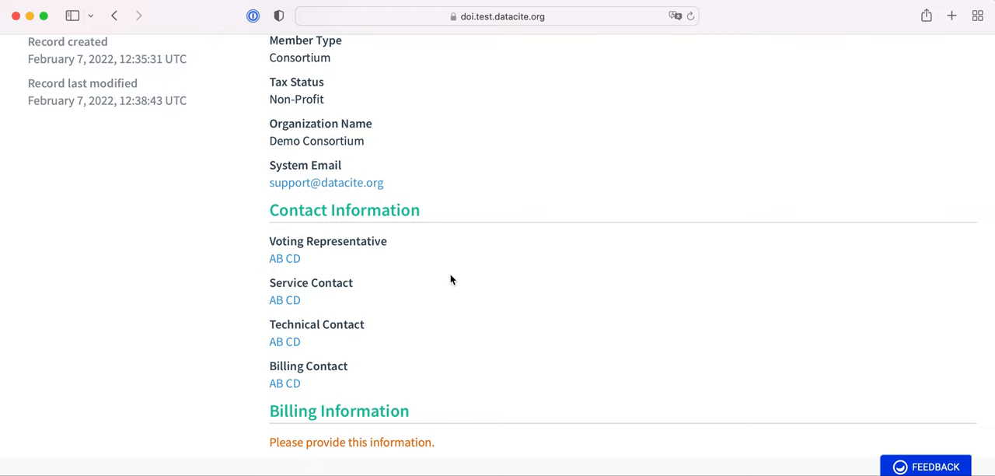
scroll(up, 3)
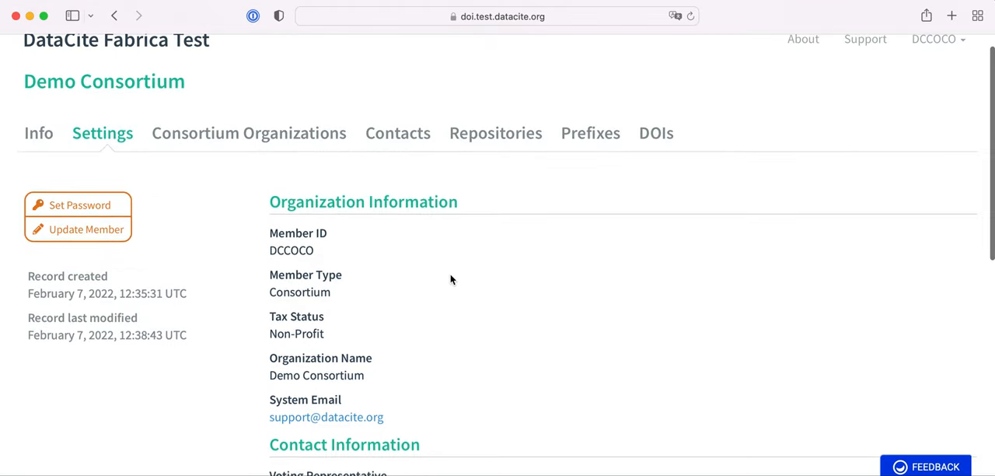
Step: Start a new consortium contact named New Contact from the Contacts list
click(398, 133)
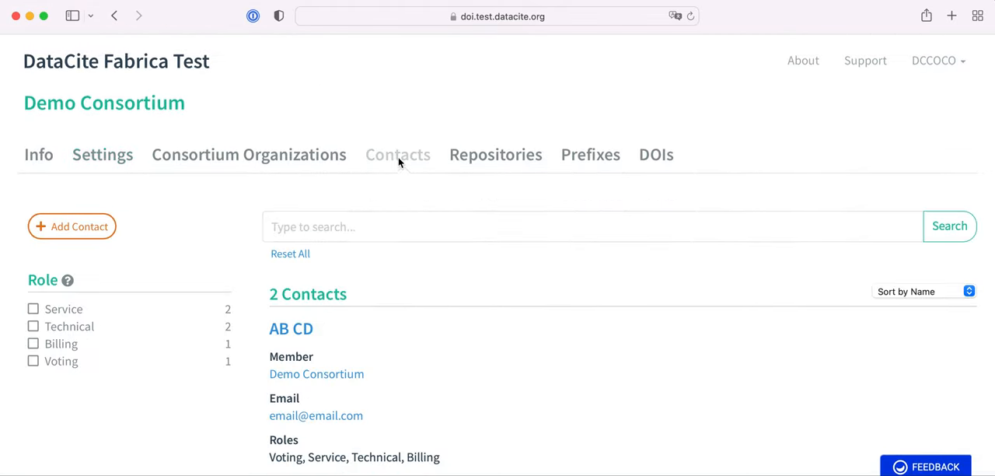
scroll(down, 3)
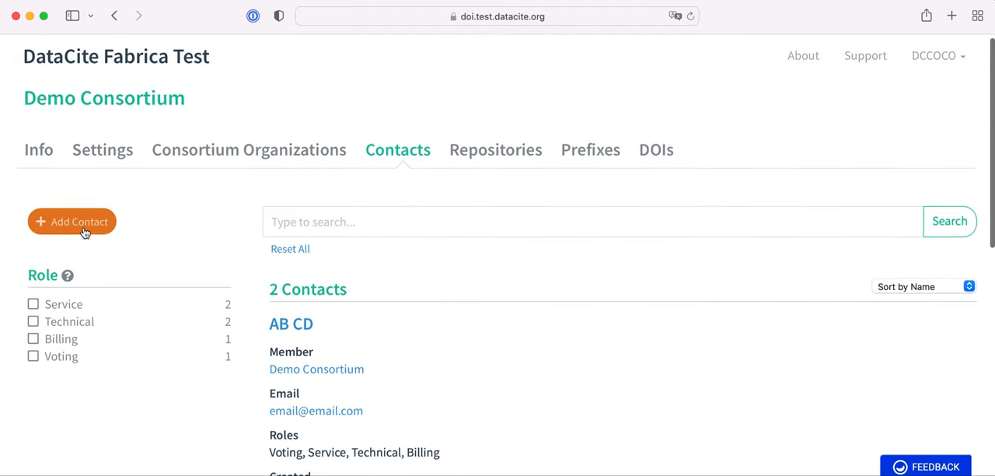
click(71, 221)
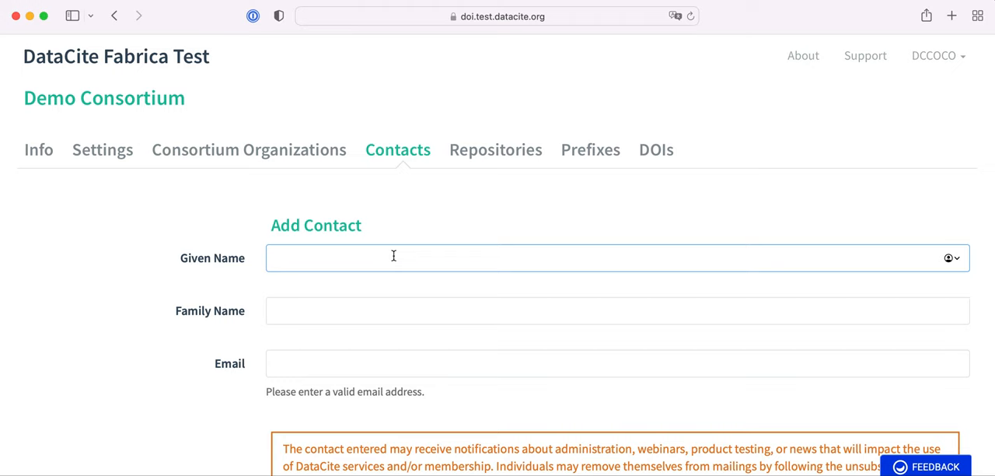
text(New)
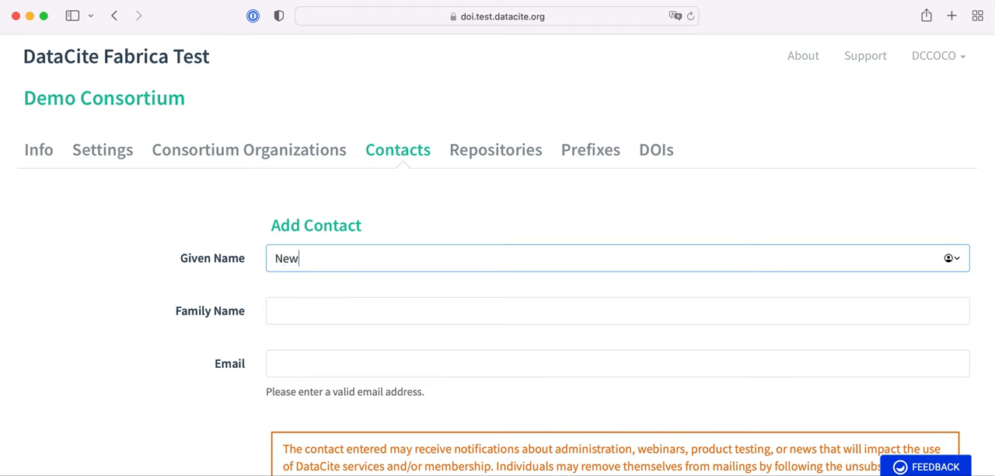
text(C)
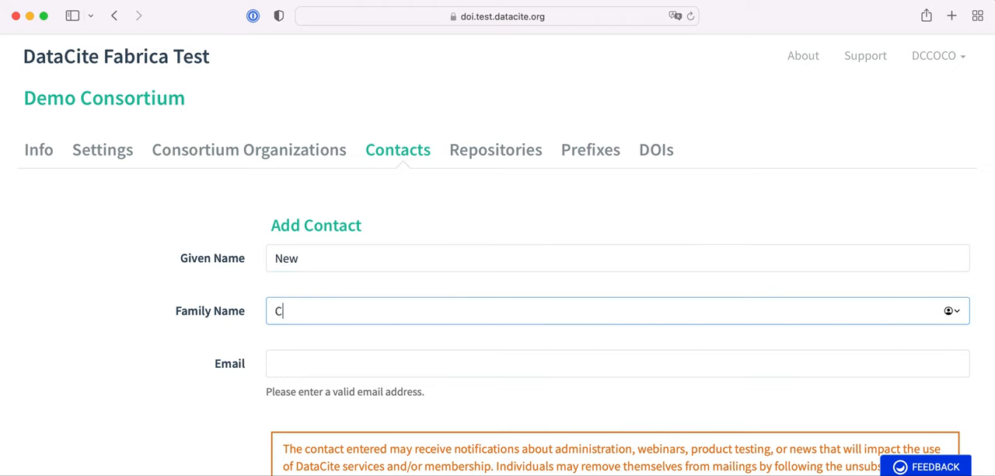
Step: Enter the contact's email address, correcting a stray dot, and save it
click(617, 363)
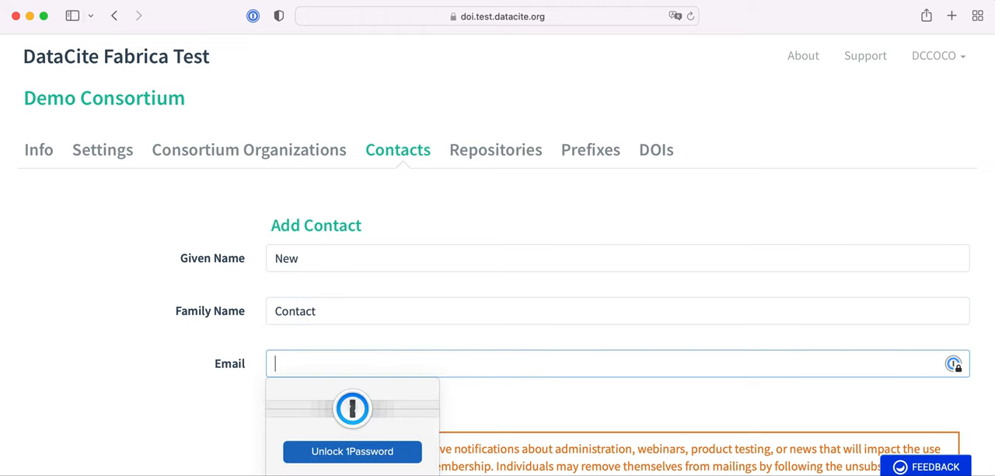
text(email.)
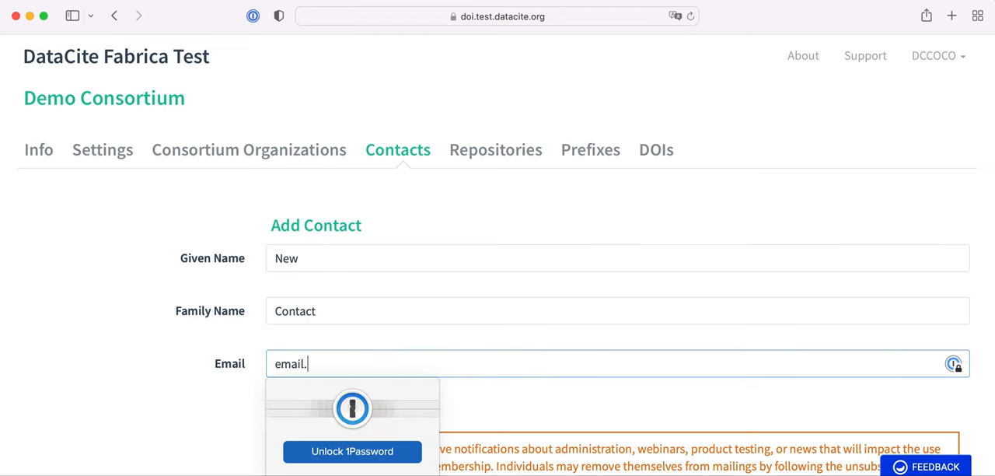
key(Backspace)
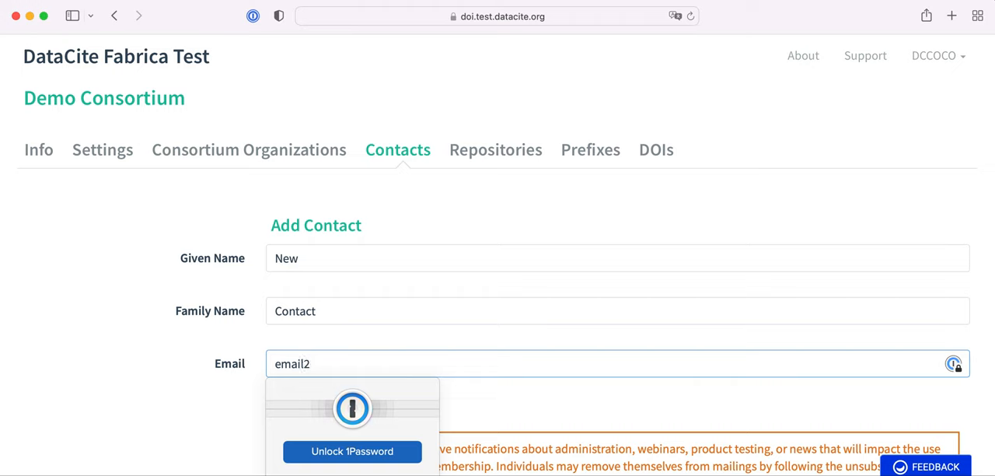
text(@em)
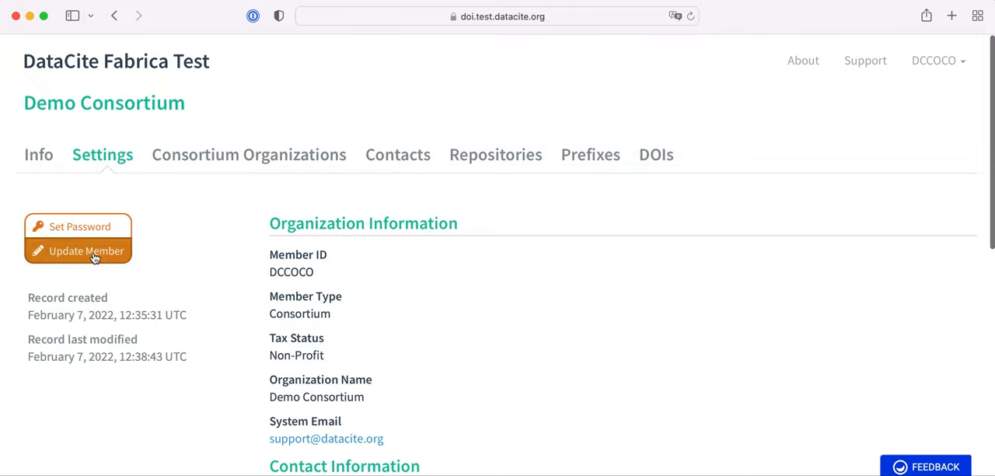
Step: Make New Contact the consortium's voting, service and technical contact, then view Consortium Organizations
click(85, 250)
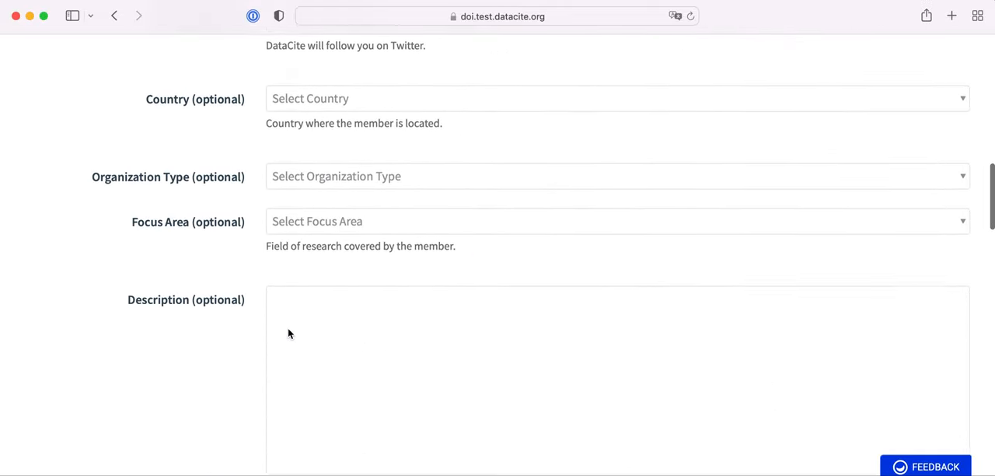
scroll(down, 3)
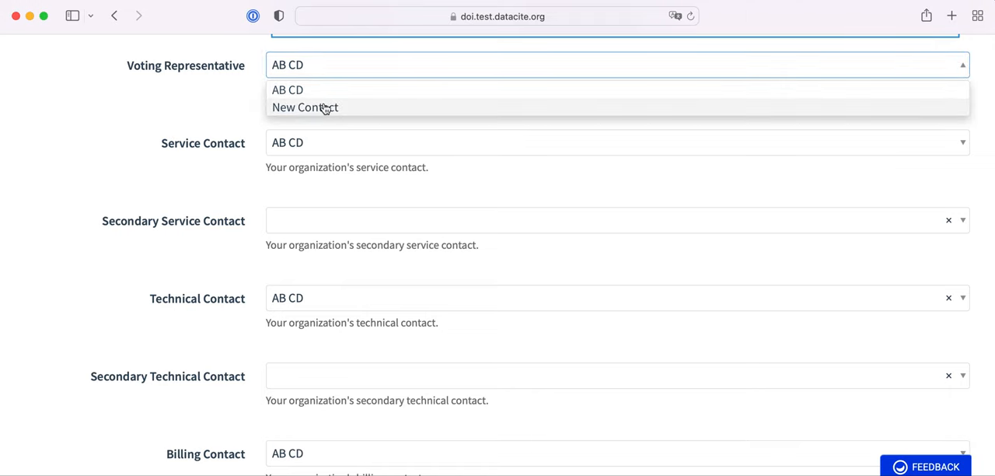
click(305, 107)
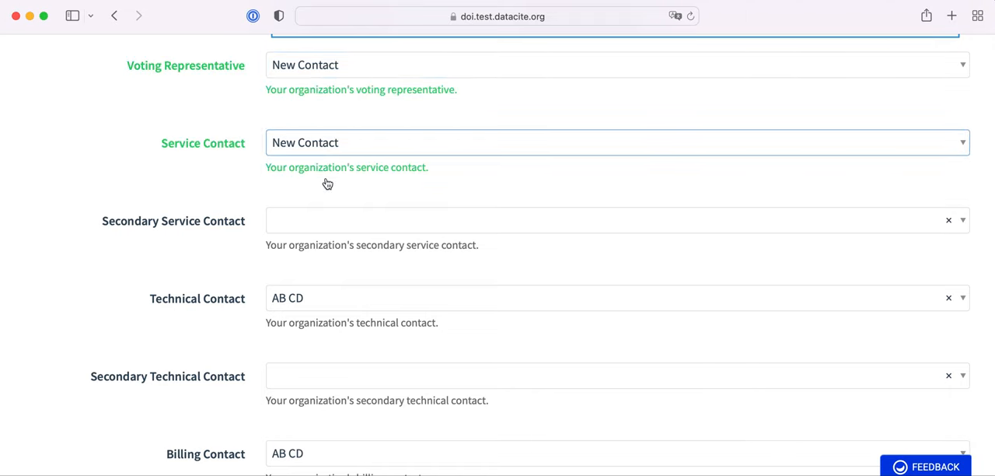
scroll(down, 3)
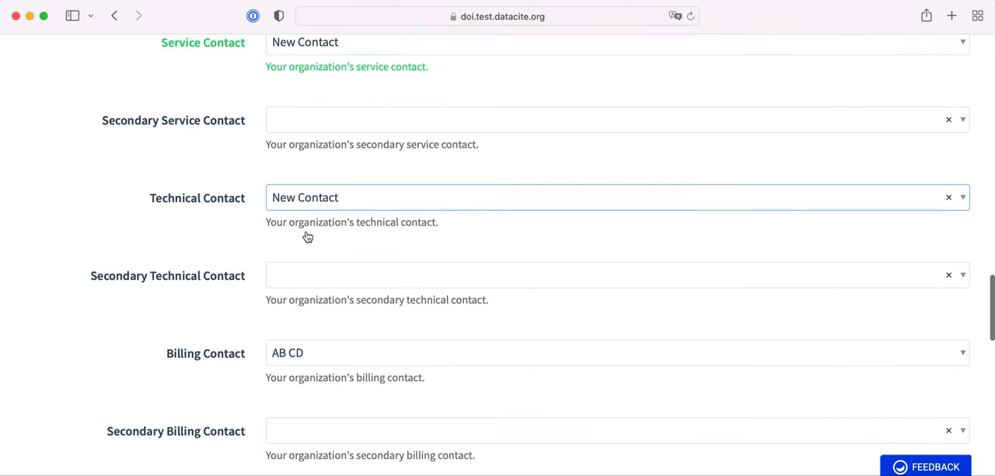
scroll(down, 3)
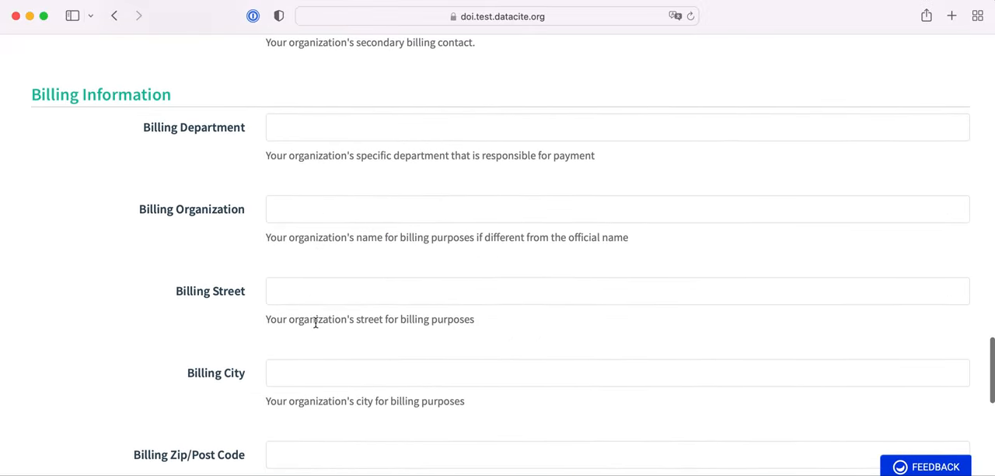
scroll(down, 3)
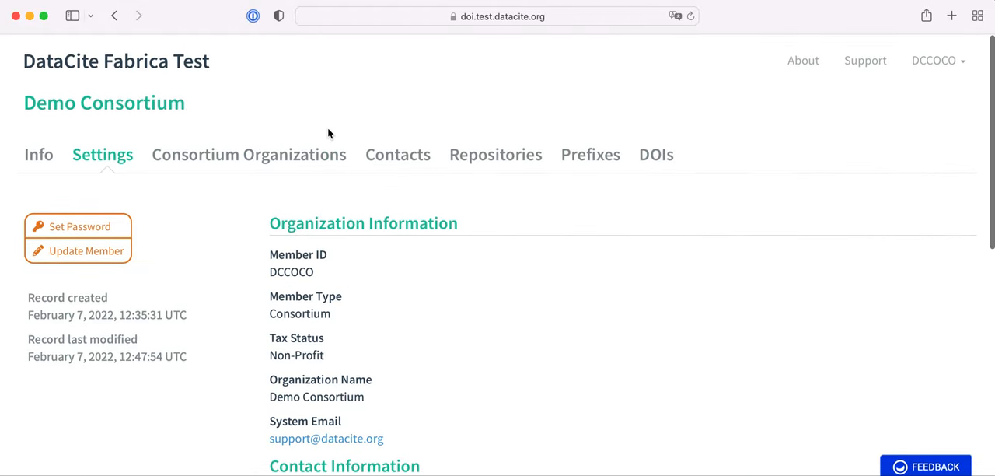
mouse_move(287, 161)
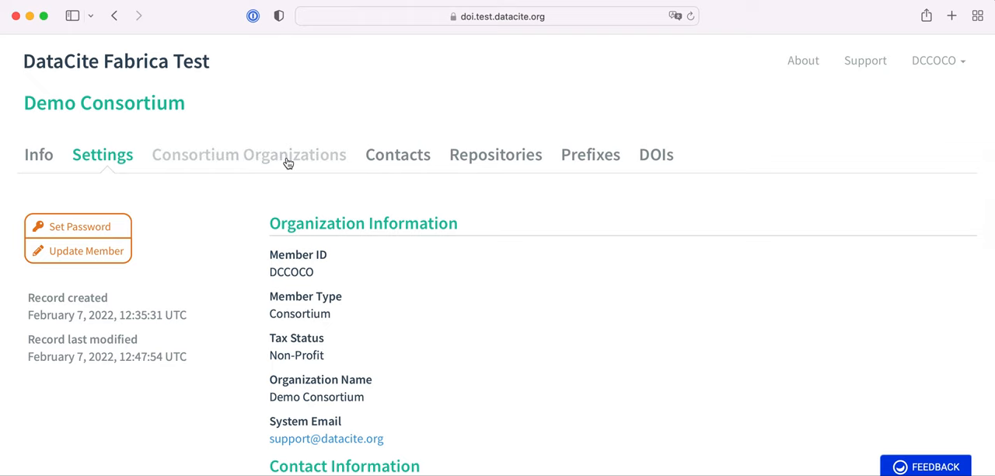
click(249, 154)
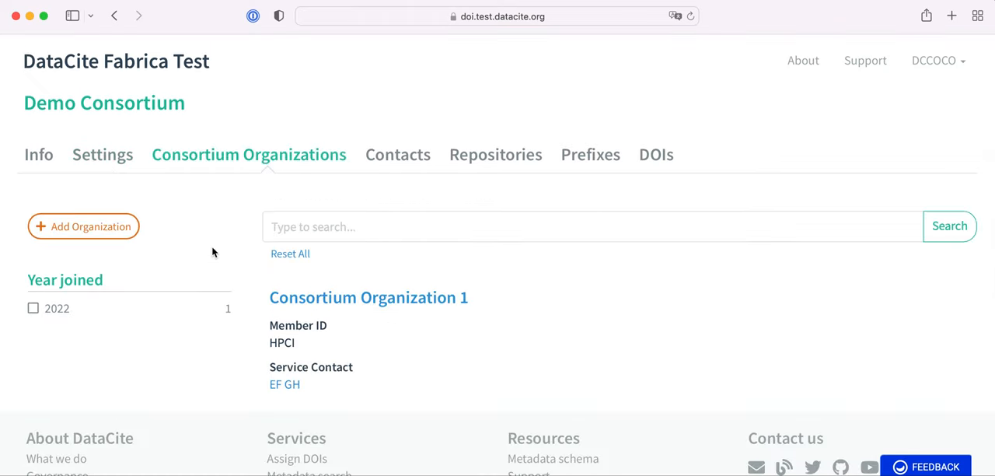
mouse_move(107, 227)
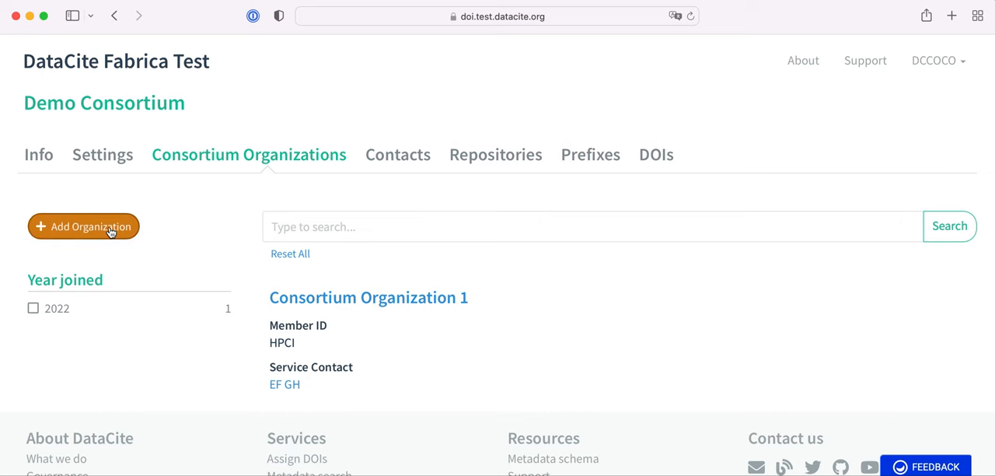
Step: Start a new organization named Consortium Organization 2 with matching display name
click(84, 227)
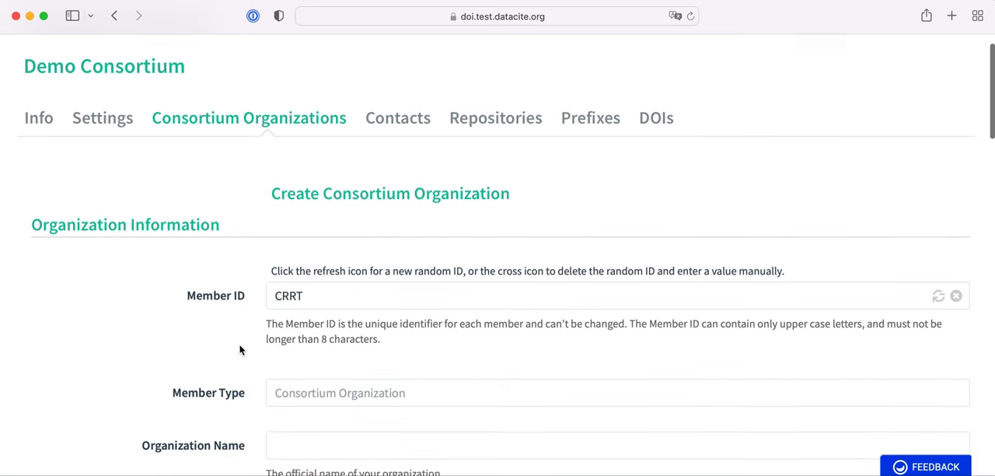
click(311, 317)
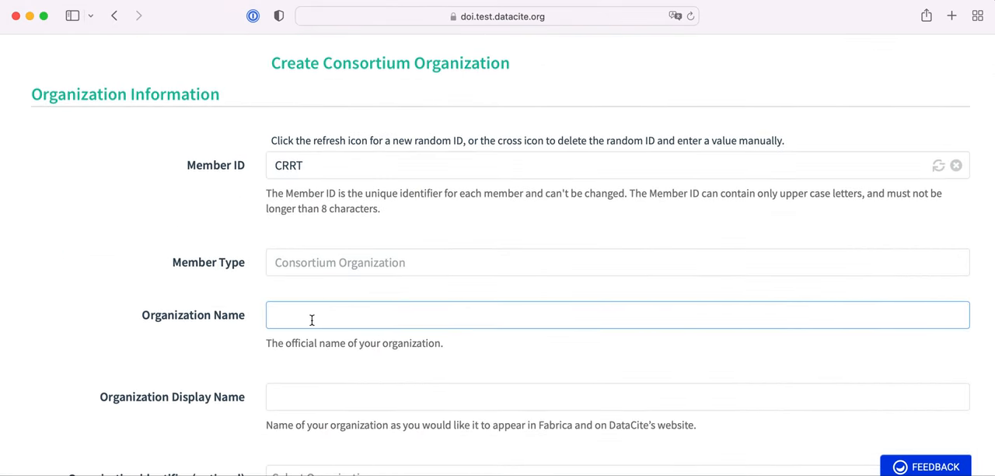
text(Consortium)
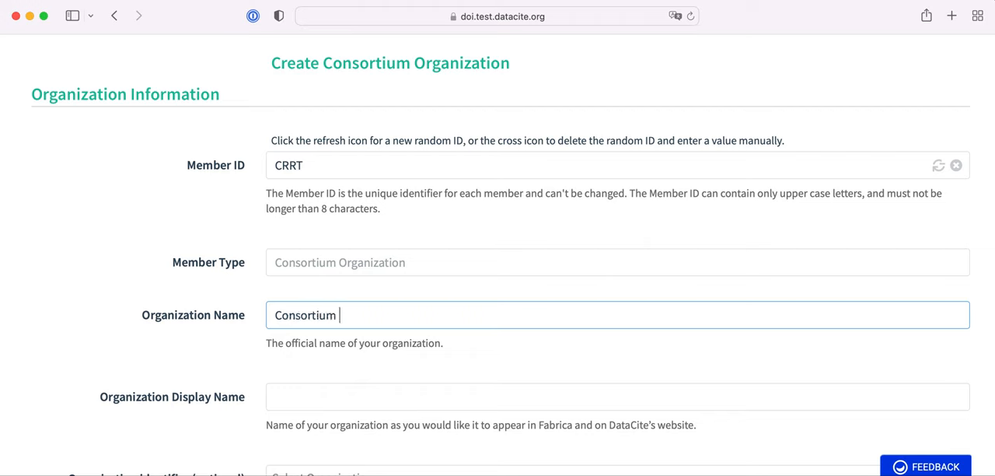
text(Organi)
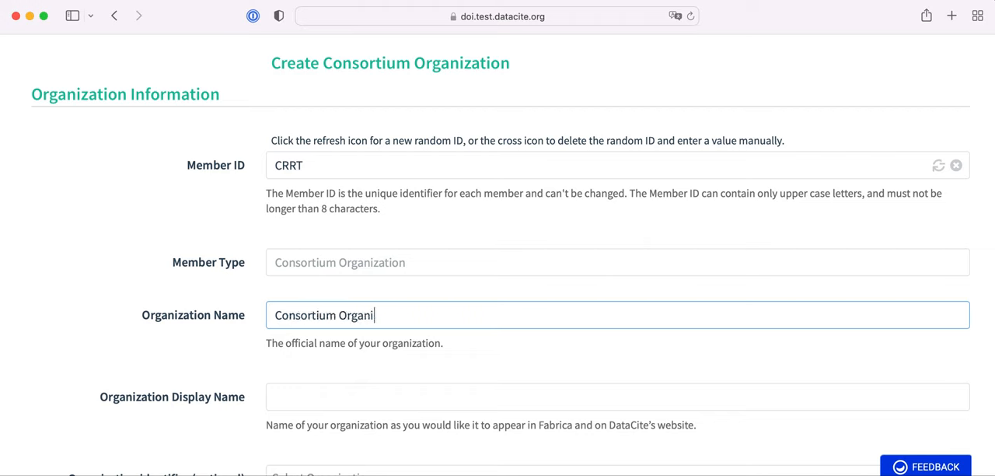
text(zation 2)
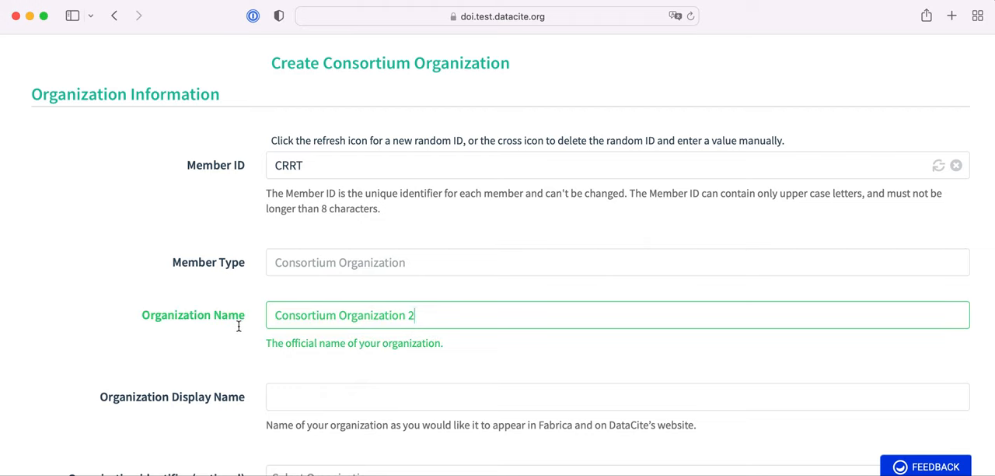
triple_click(343, 314)
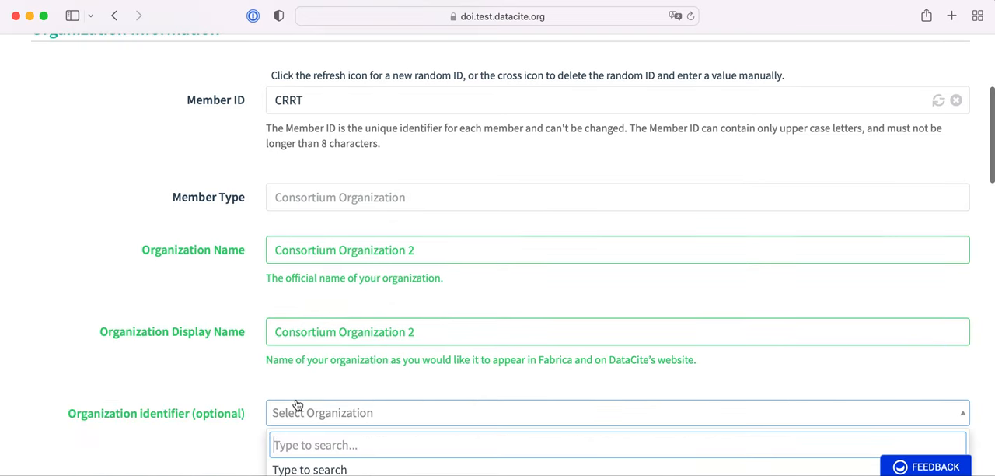
scroll(down, 3)
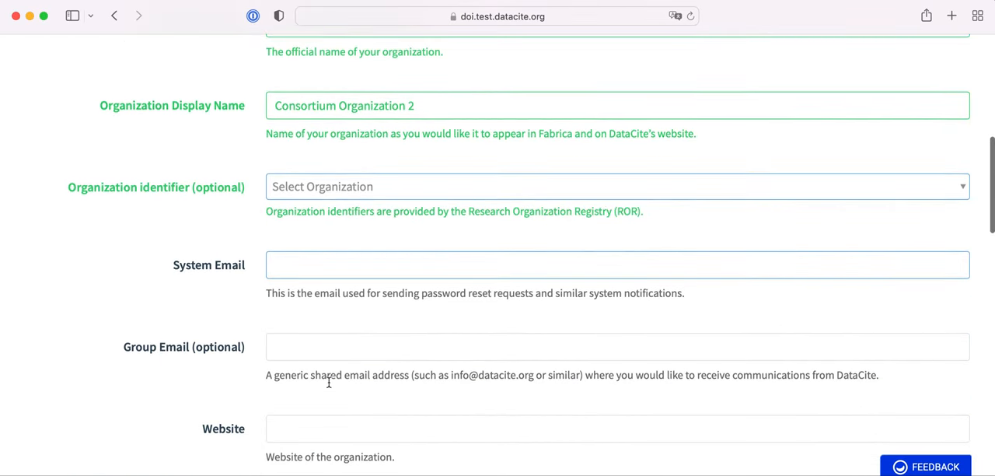
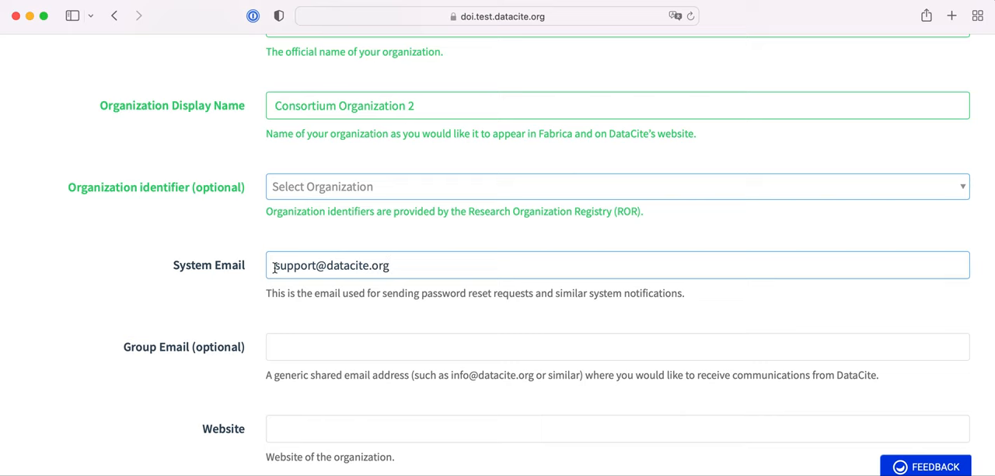
scroll(down, 3)
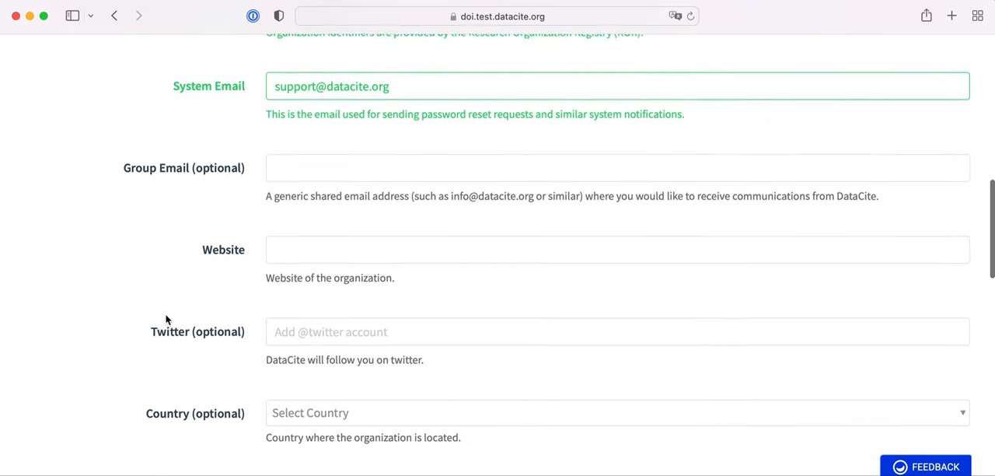
scroll(down, 3)
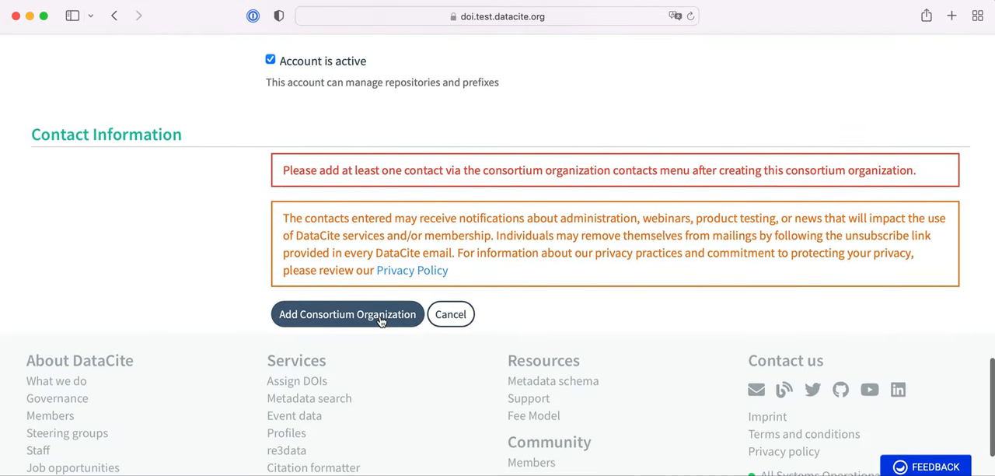
click(348, 314)
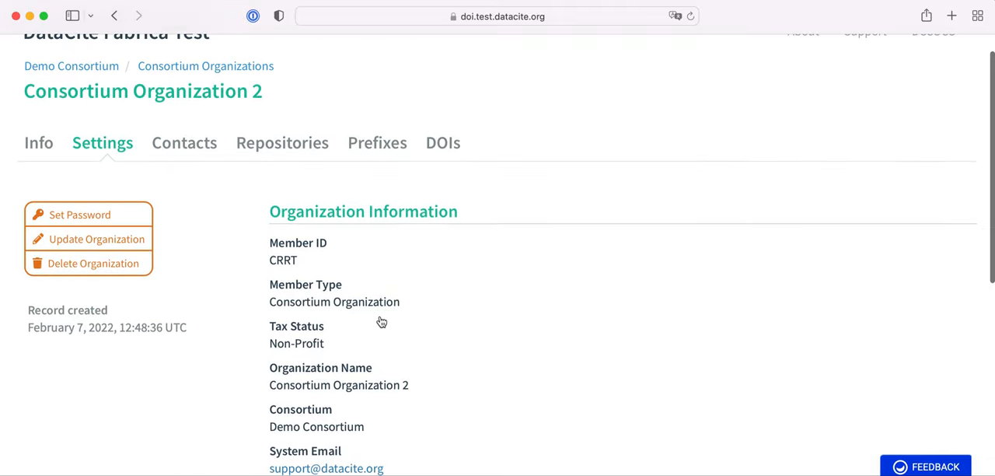
Step: Review Consortium Organization 2's settings and show its empty contacts list
scroll(down, 3)
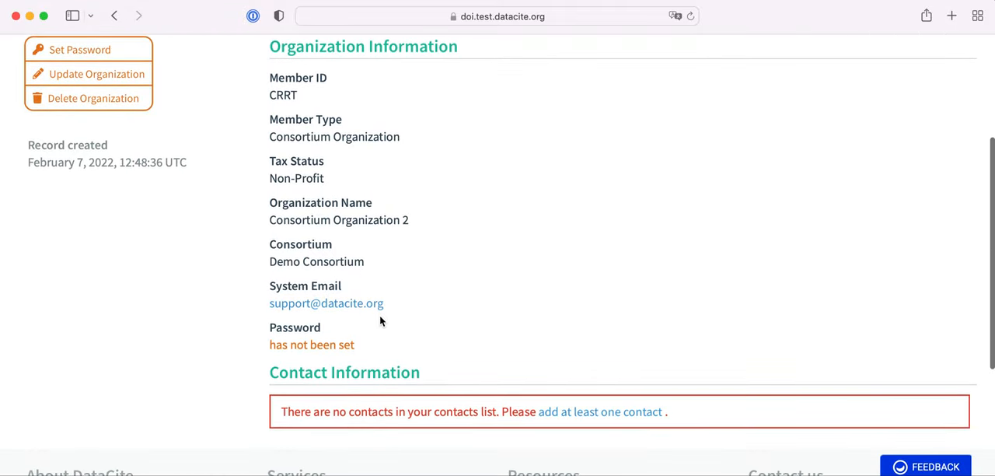
scroll(down, 3)
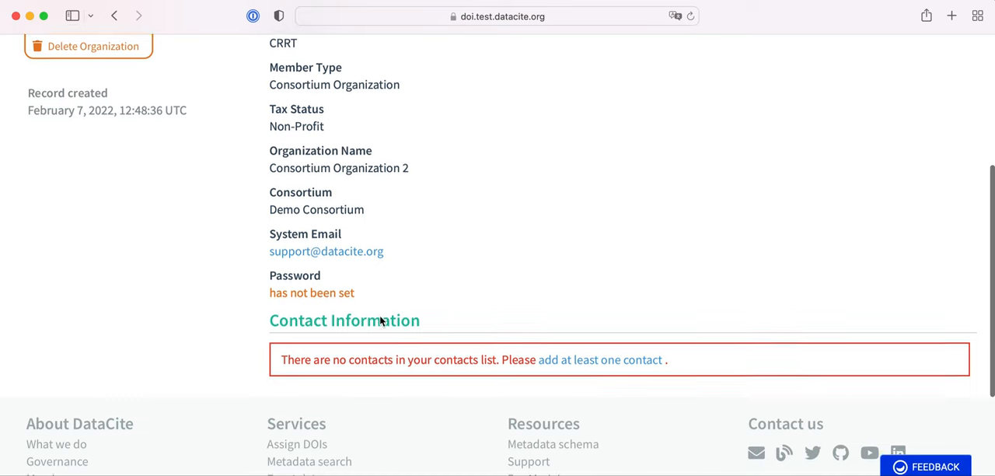
scroll(up, 3)
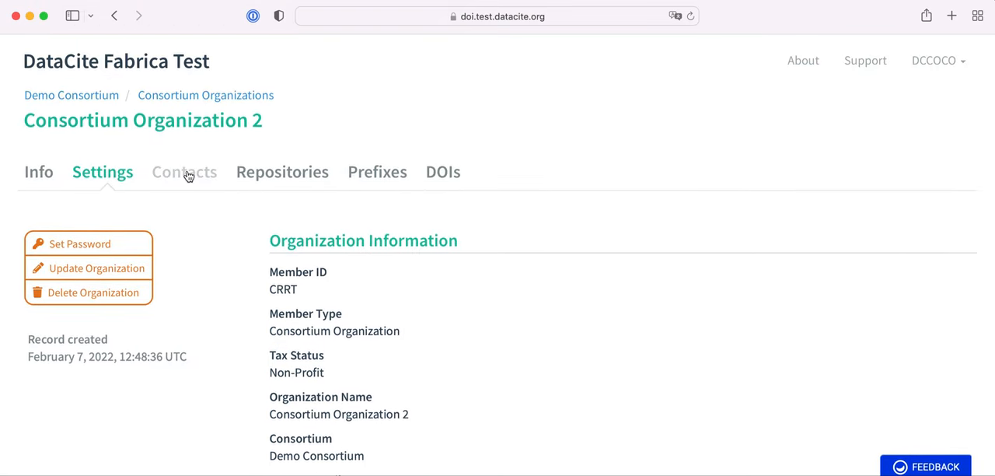
click(183, 171)
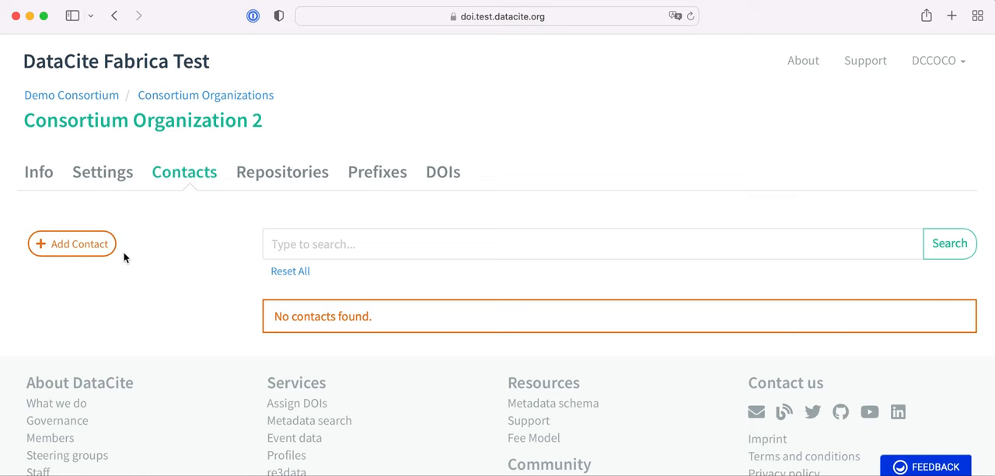
click(72, 243)
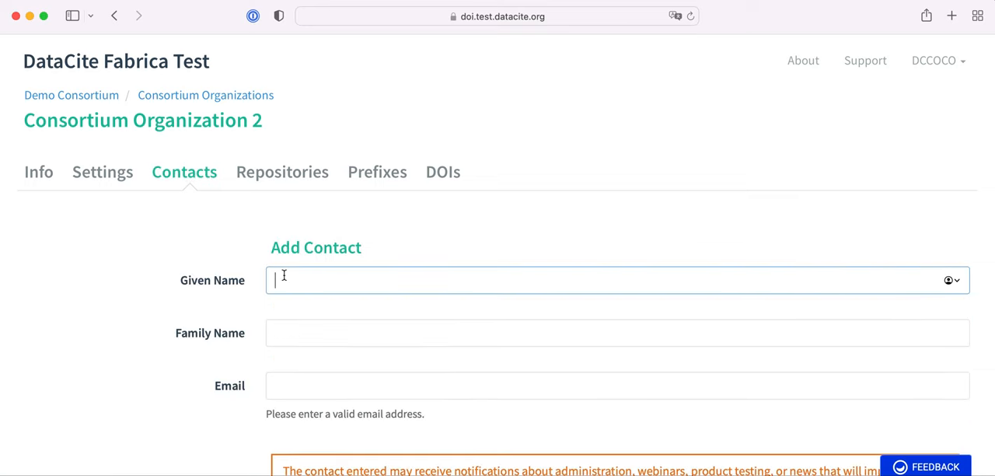
text(a)
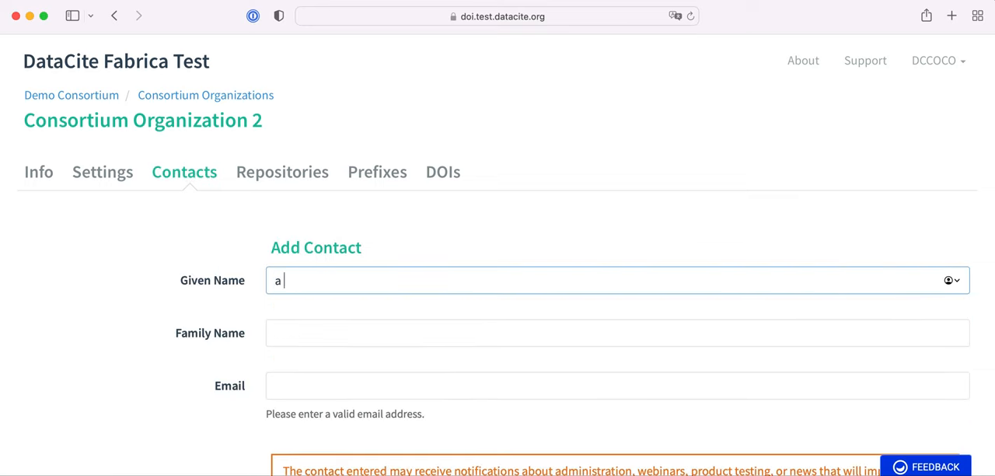
text(nother ne)
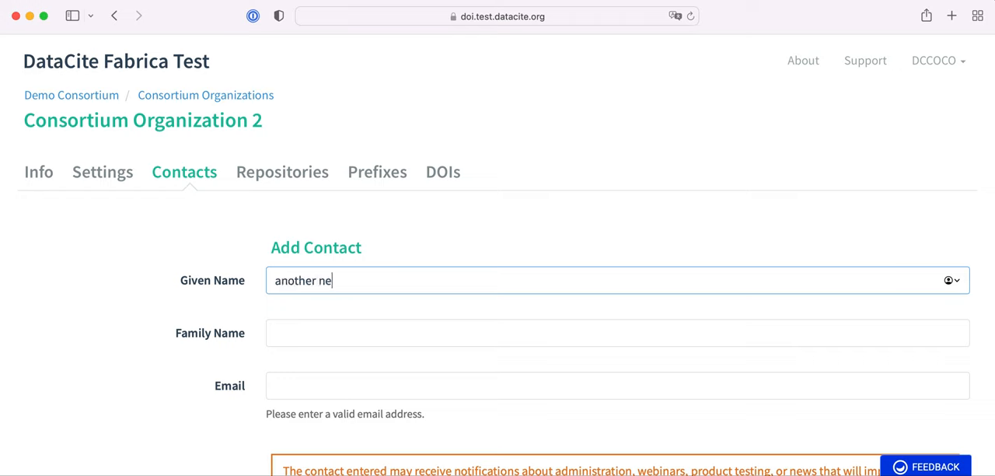
text(Cons)
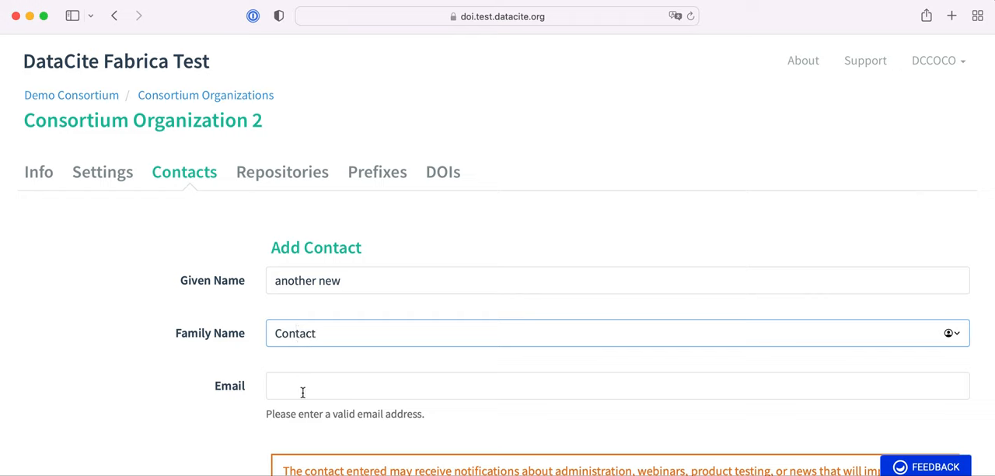
text(email3@)
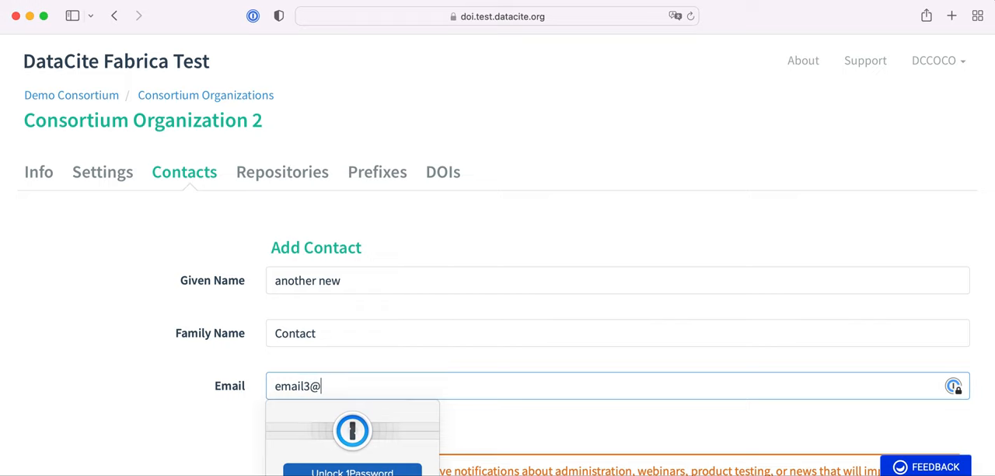
text(email.com)
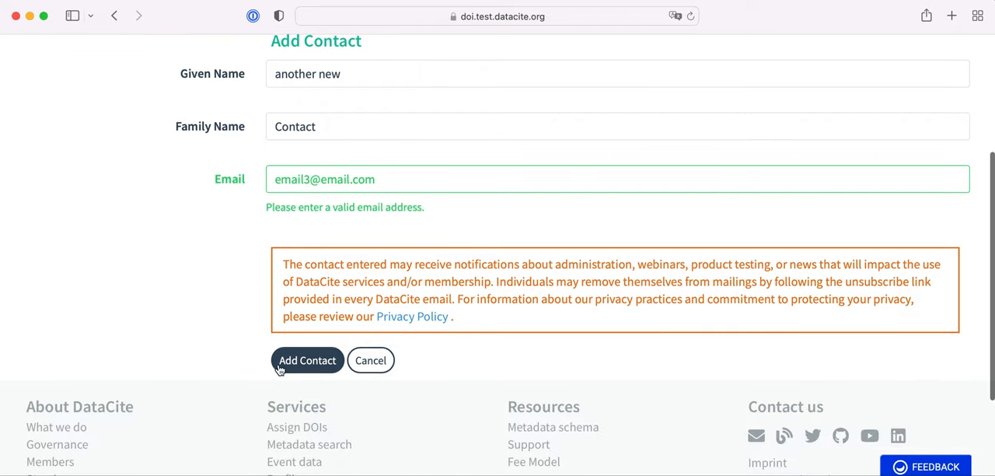
click(308, 360)
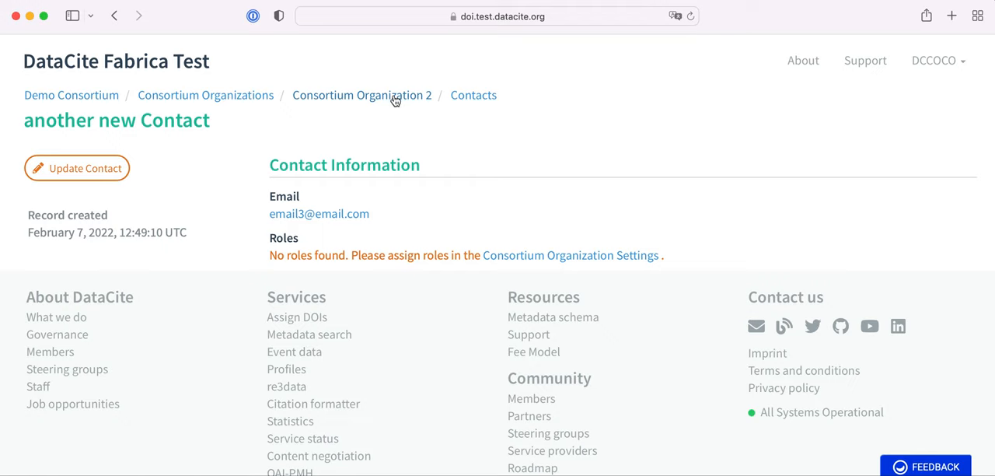
Step: Assign another new Contact as service and technical contact and save the organization update
click(360, 95)
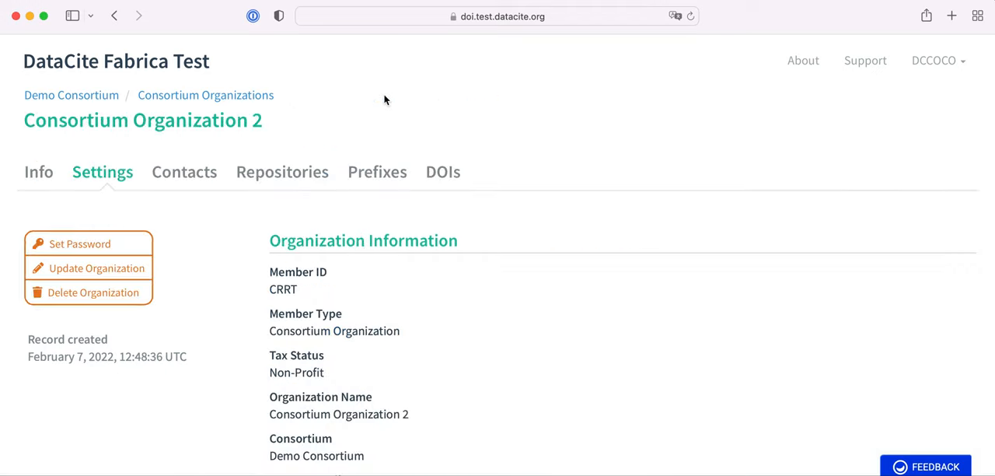
mouse_move(208, 295)
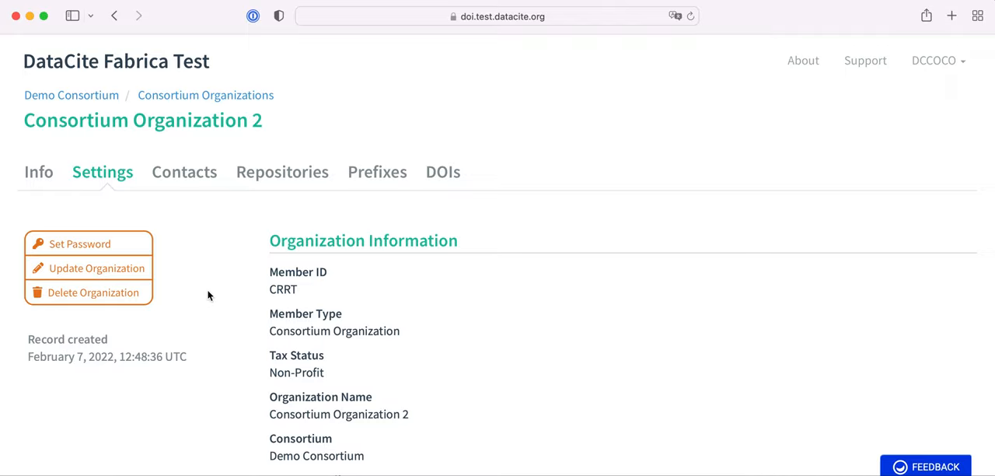
click(96, 267)
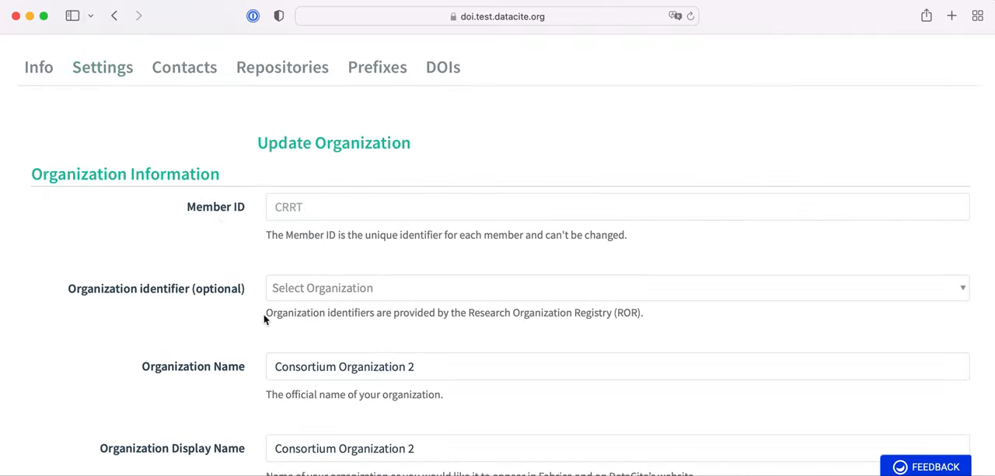
scroll(down, 3)
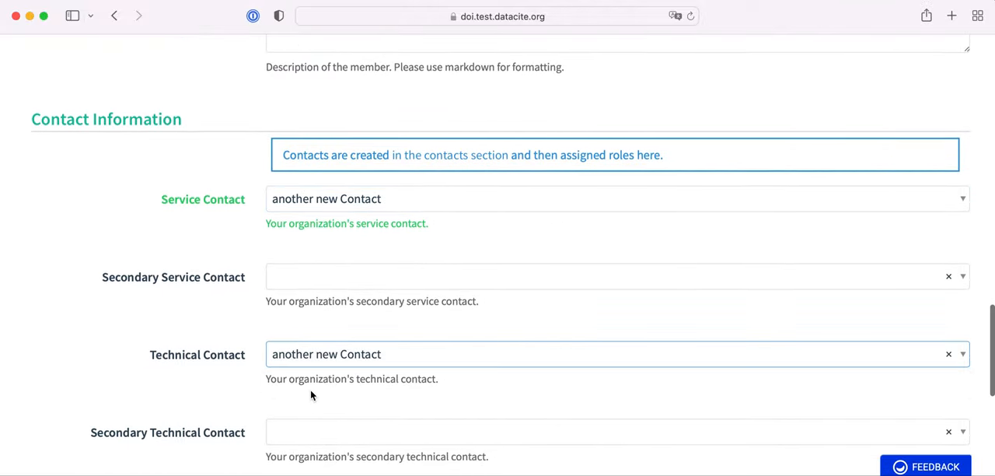
scroll(down, 3)
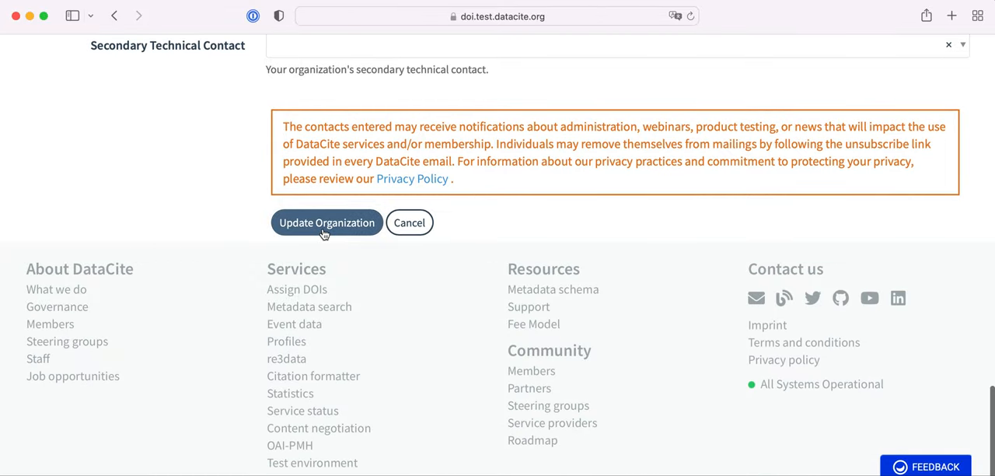
click(326, 222)
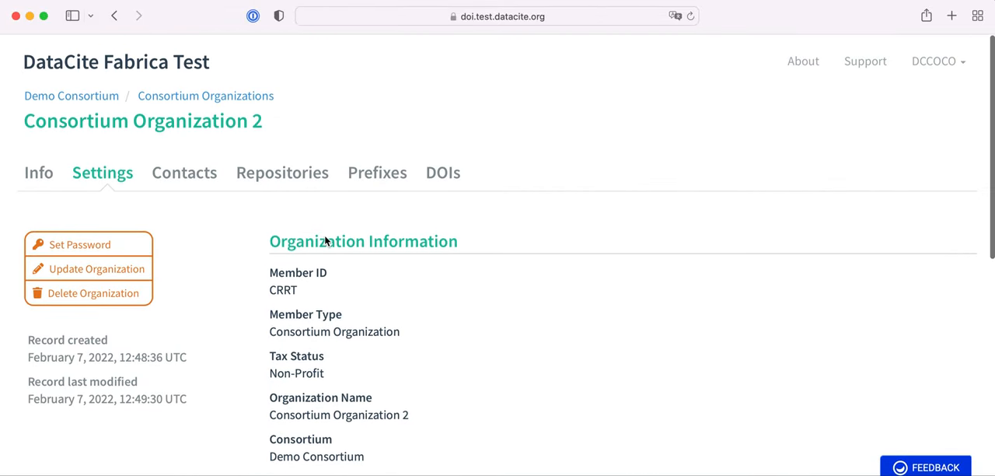
mouse_move(283, 184)
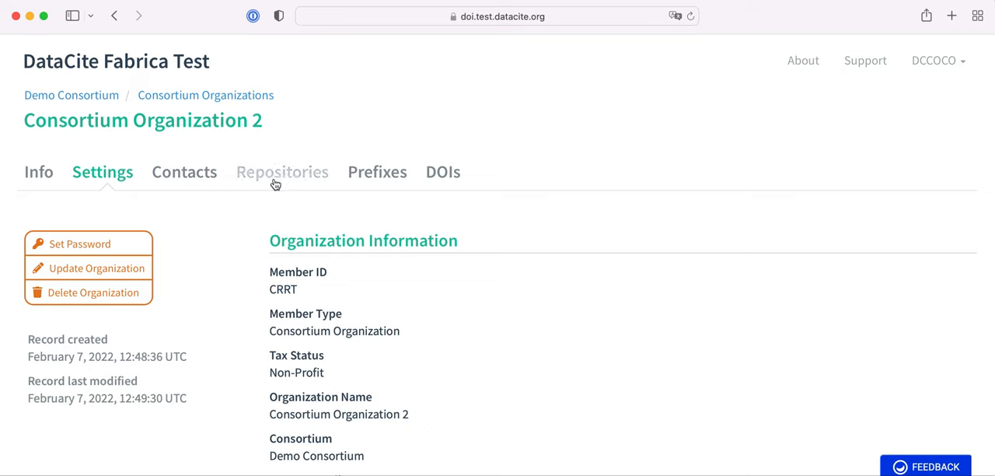
mouse_move(289, 174)
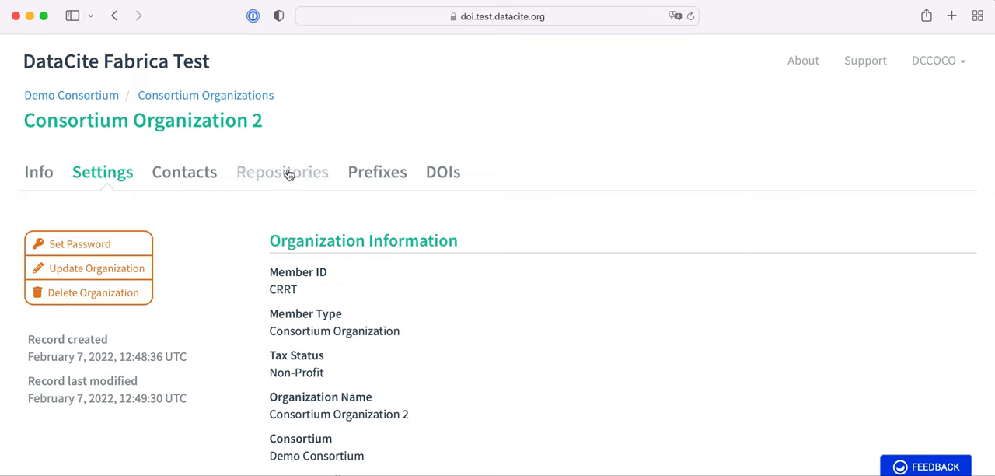
Step: Start a new repository named Repository example from the organization's Repositories list
click(283, 171)
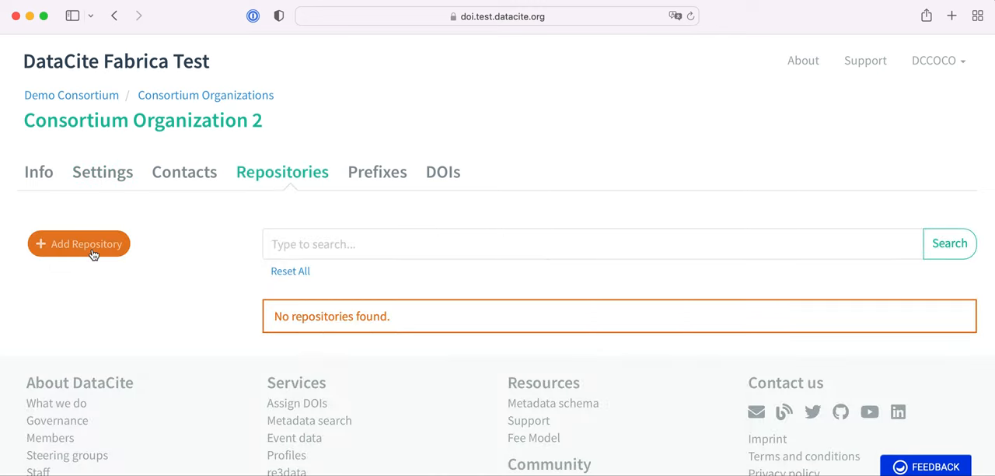
click(78, 242)
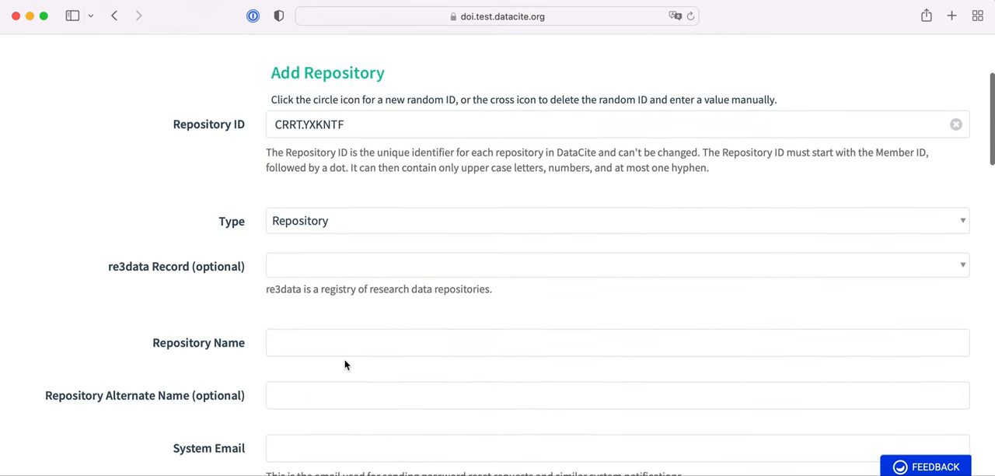
text(Repository example)
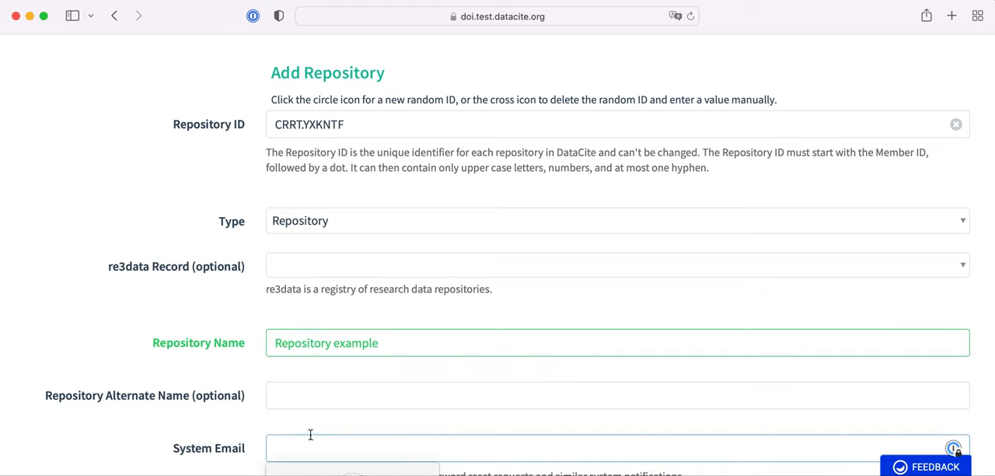
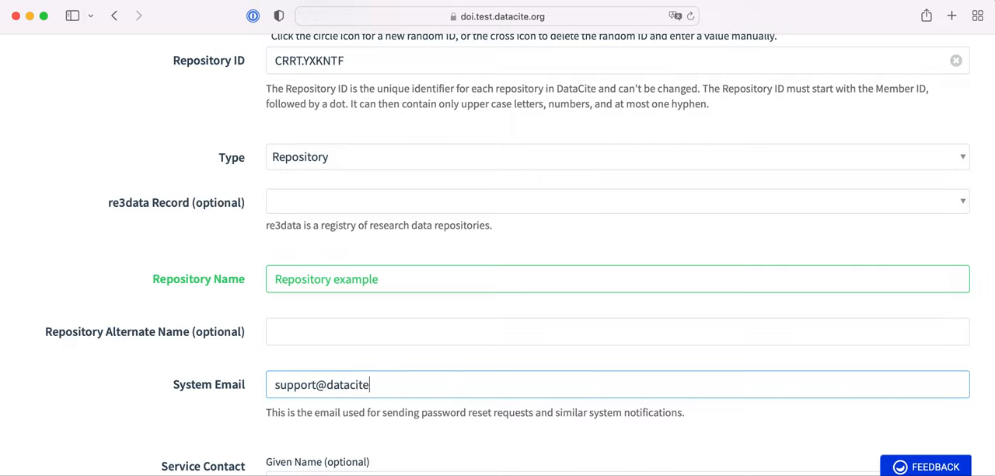
scroll(down, 3)
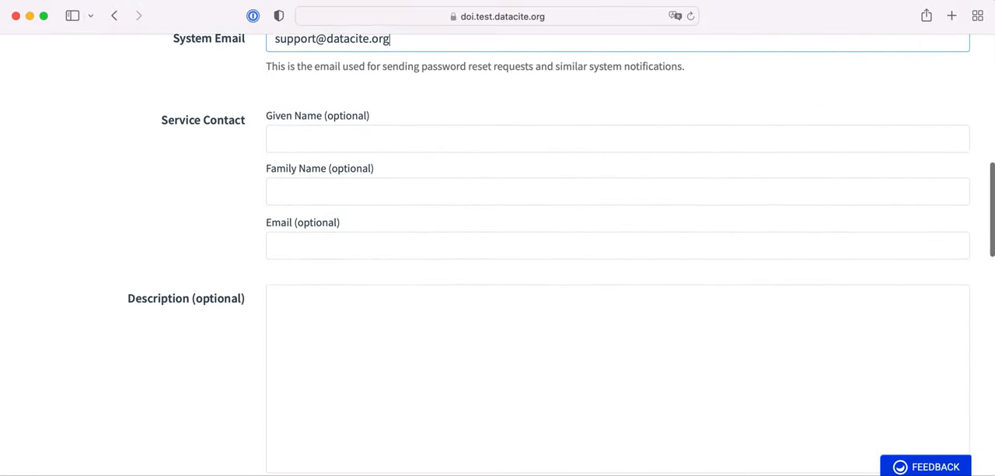
scroll(down, 3)
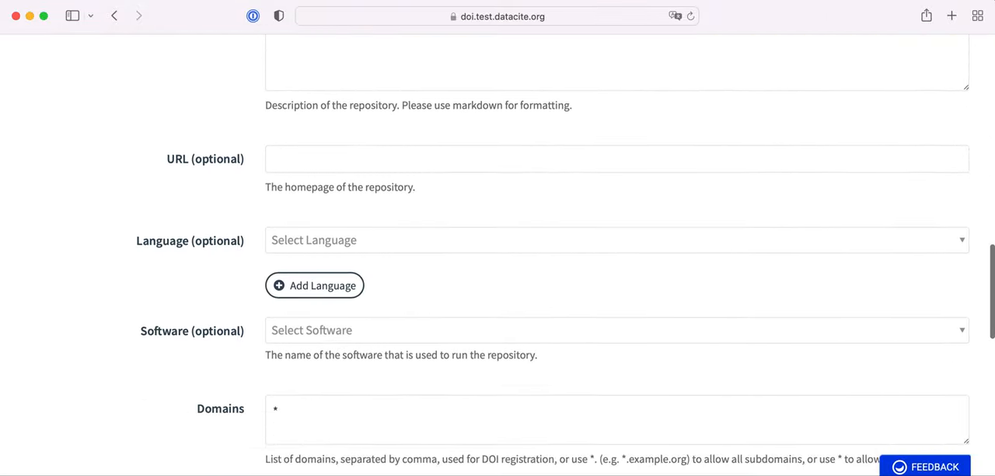
scroll(down, 3)
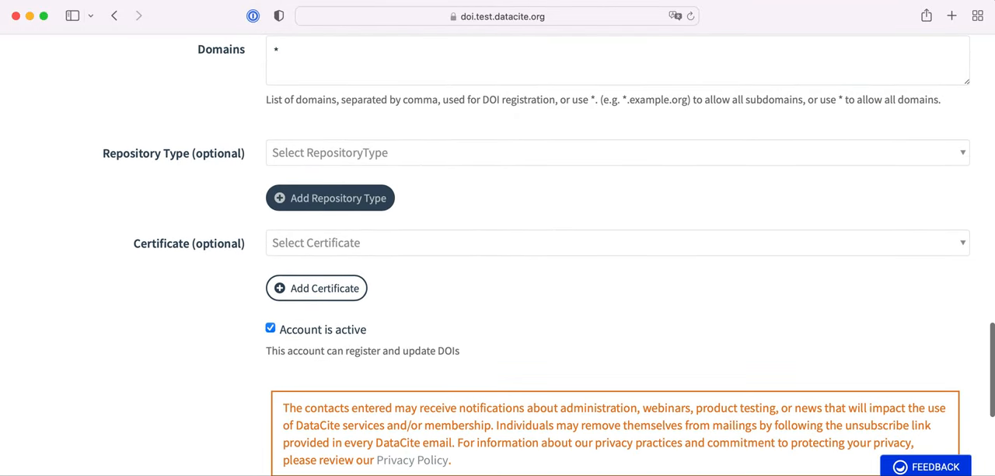
scroll(down, 3)
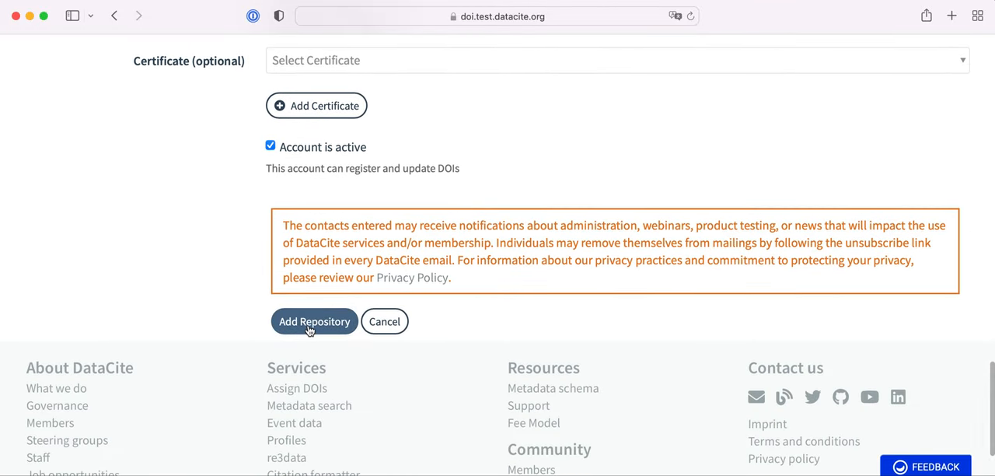
click(314, 321)
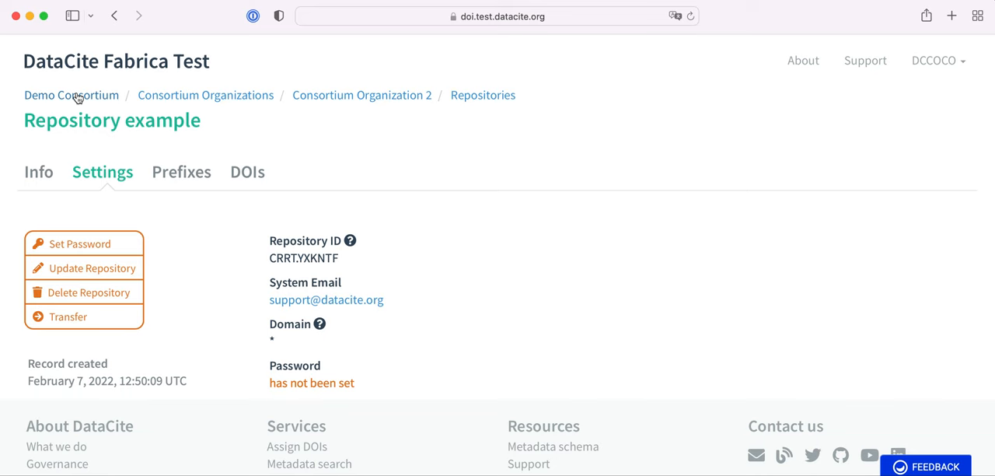
Step: Show the Demo Consortium Info dashboard with 2 organizations, 2 repositories and 0 DOIs
click(71, 95)
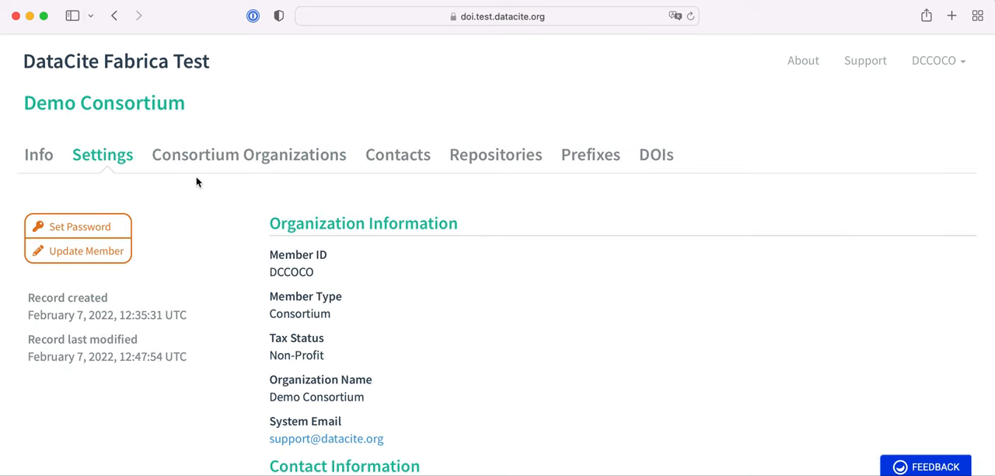
click(37, 154)
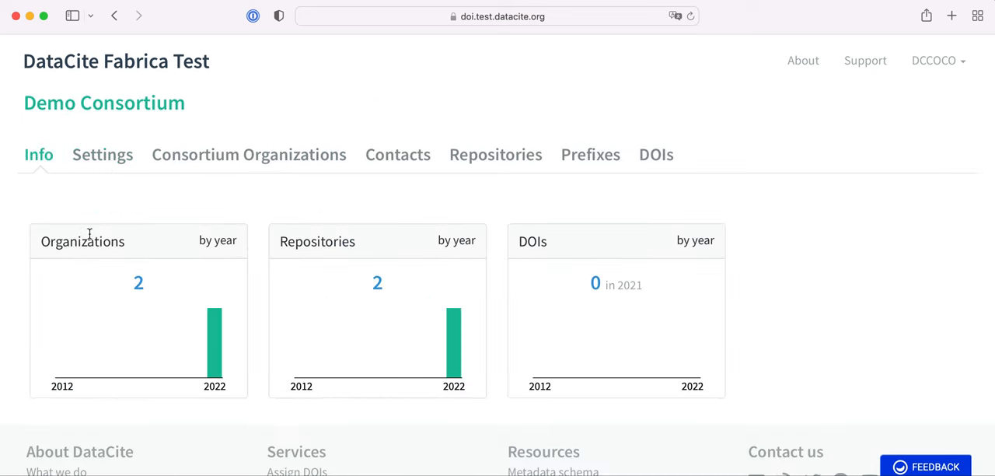
mouse_move(76, 181)
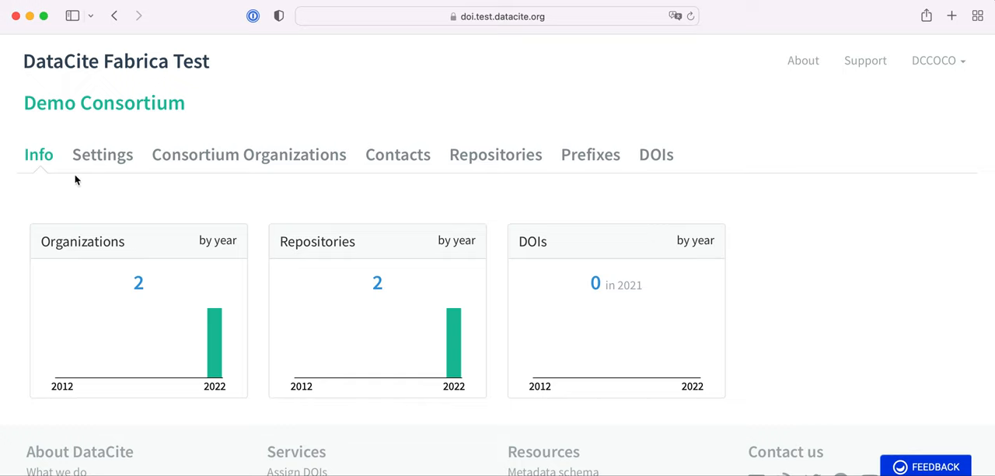